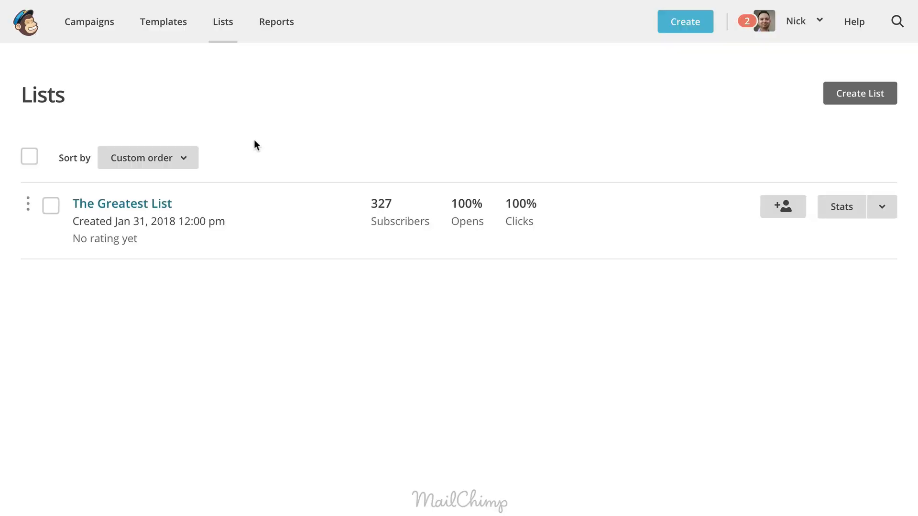
Open The Greatest List's past exports to view the 327-contact CSV export
click(122, 203)
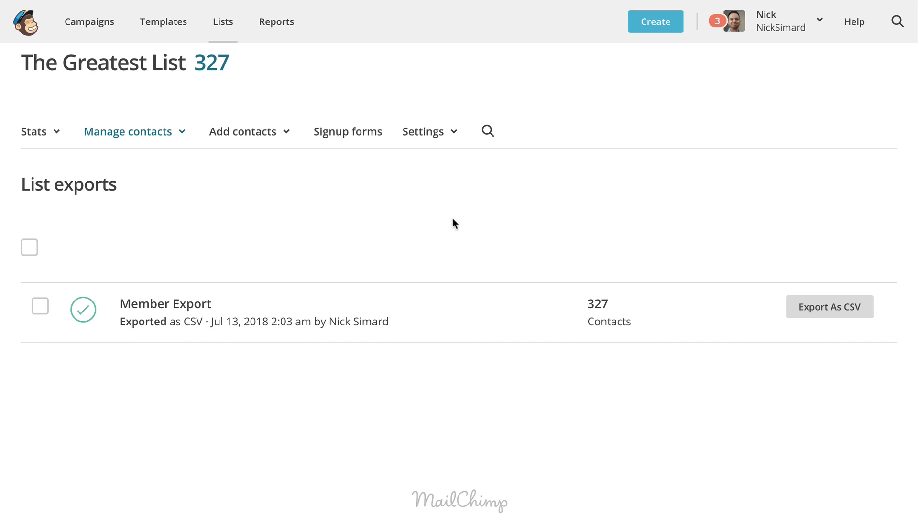
mouse_move(829, 307)
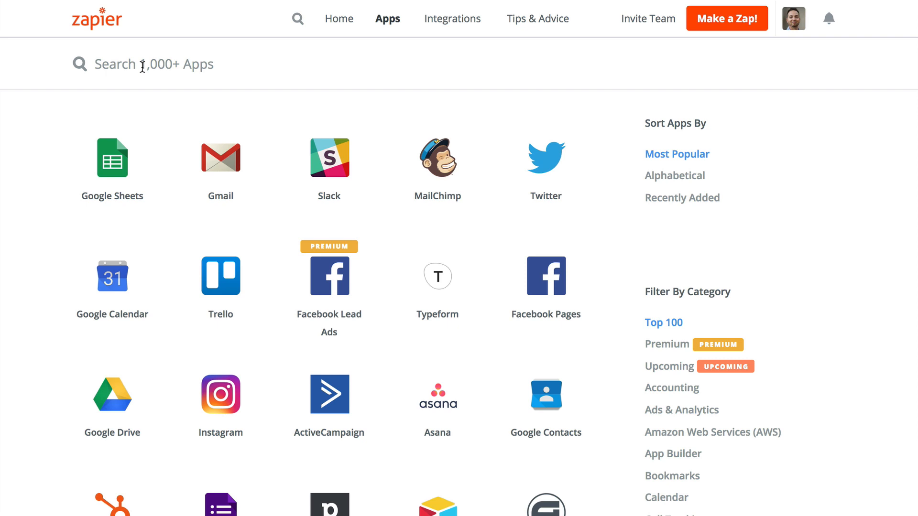
Search the Zapier app directory for 'sh'
text(sh)
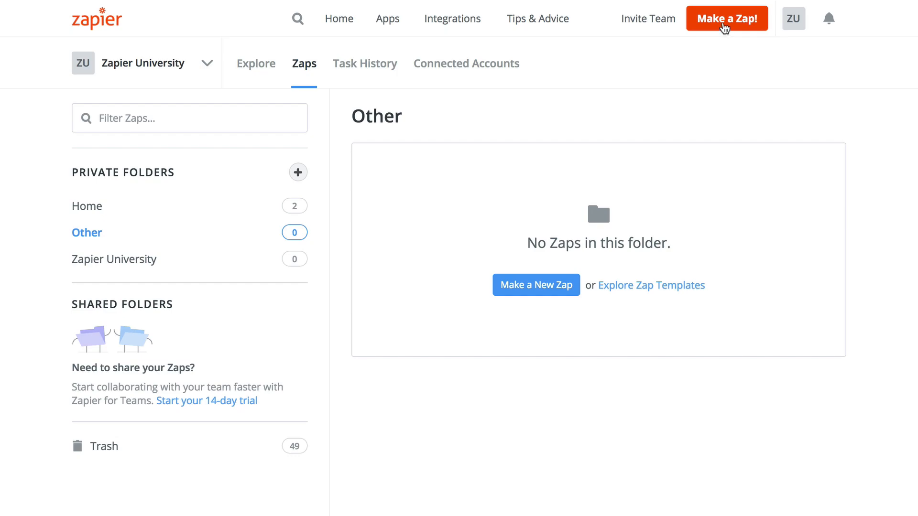
Start a new Zap triggered by New Spreadsheet Row in Google Sheets, choosing the sheet
click(727, 19)
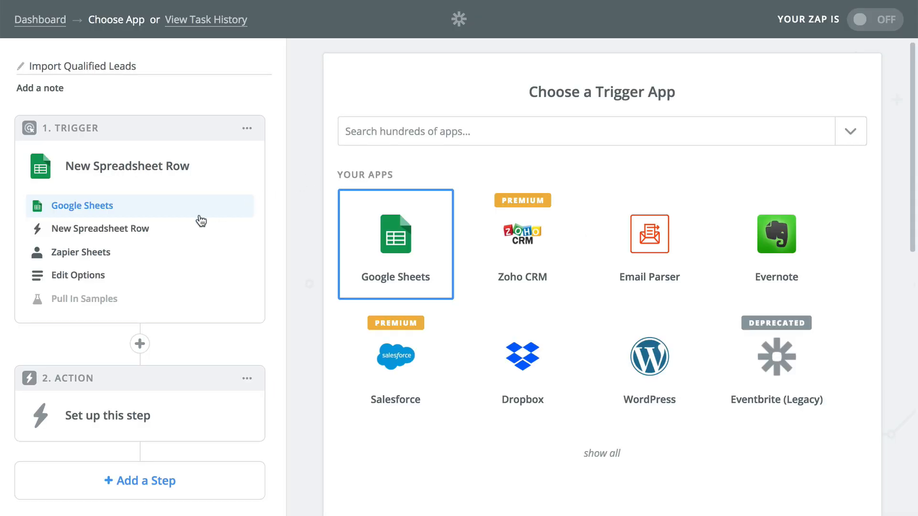
click(394, 243)
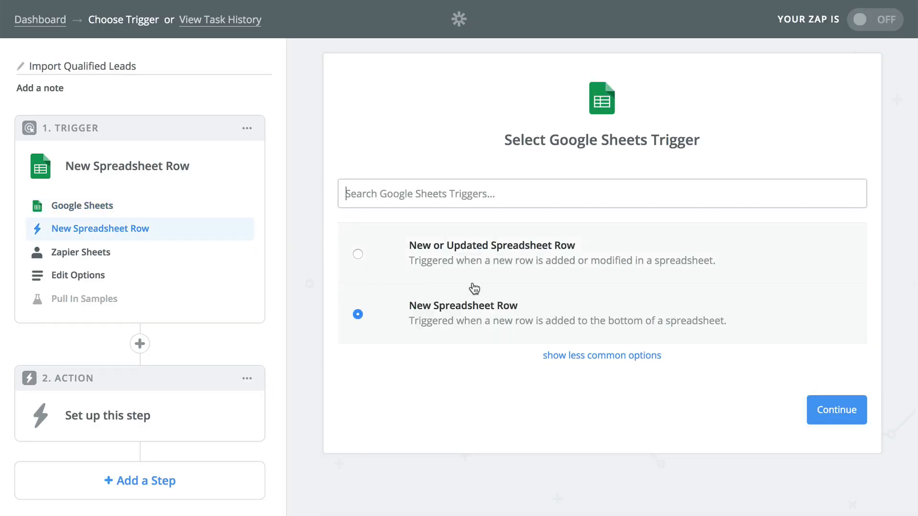
click(836, 409)
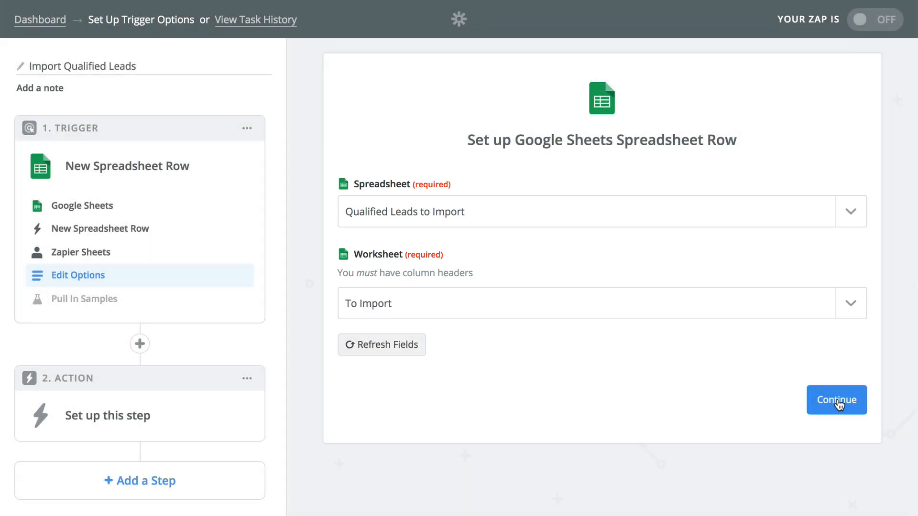
click(836, 399)
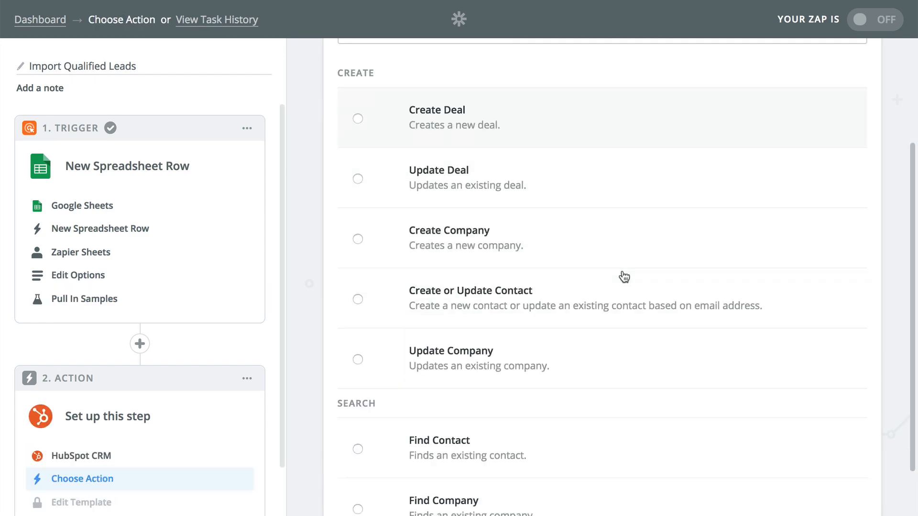
Add HubSpot Create or Update Contact, map the fields, finish, and turn the Zap on
click(469, 297)
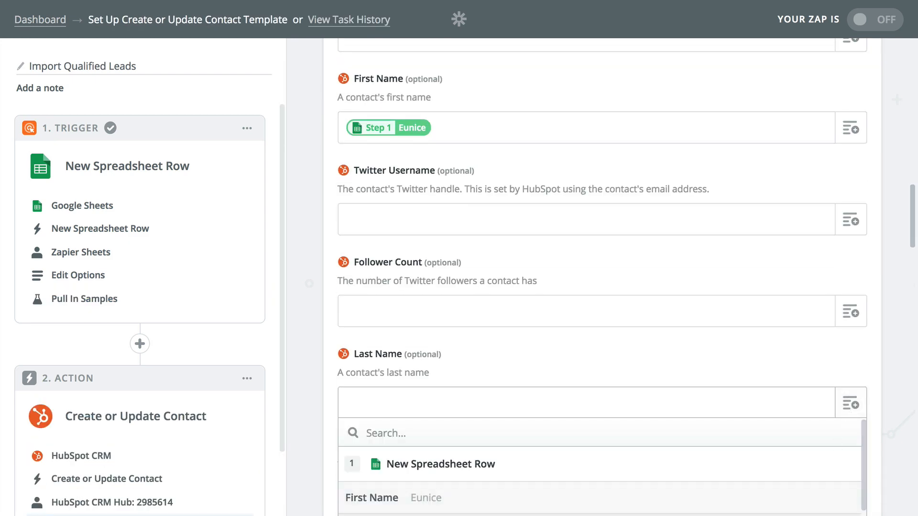
scroll(down, 3)
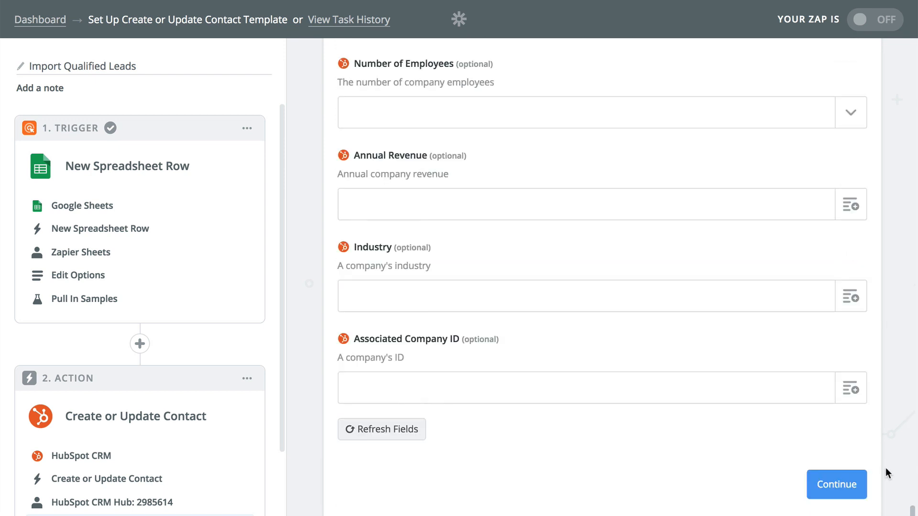
click(836, 484)
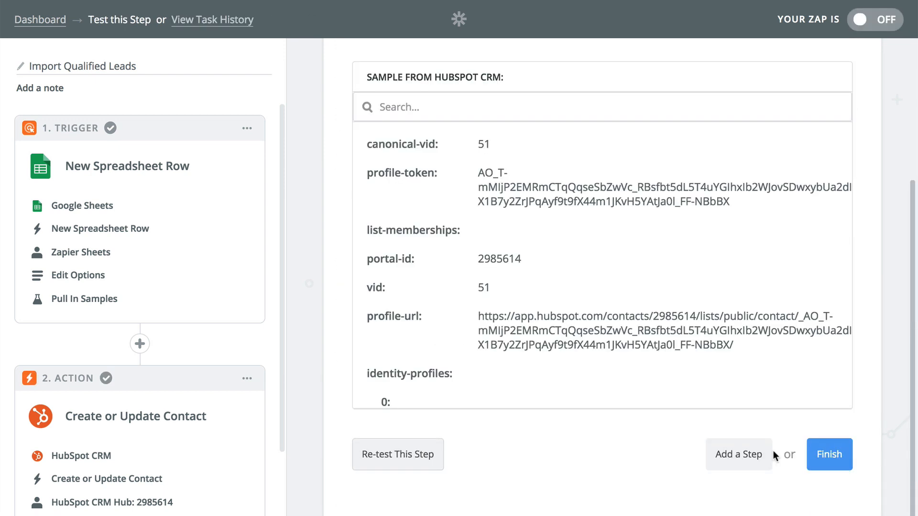
click(828, 454)
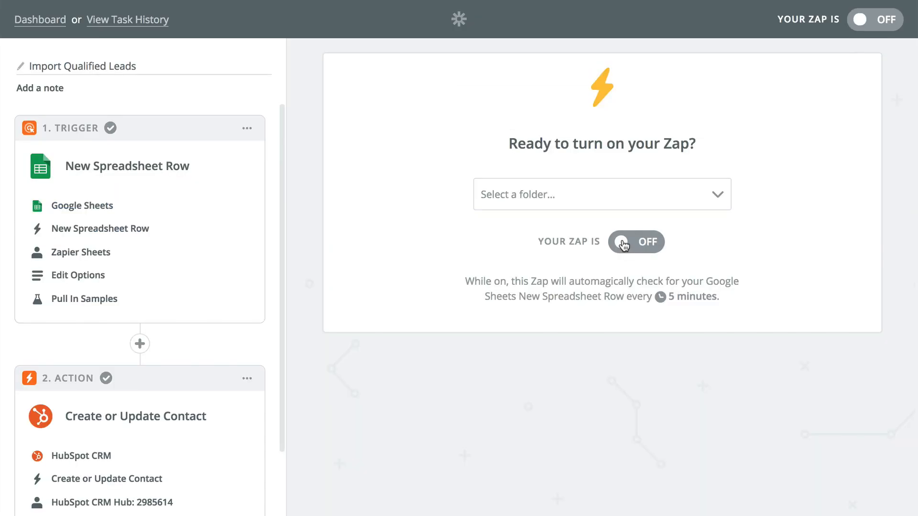
click(635, 242)
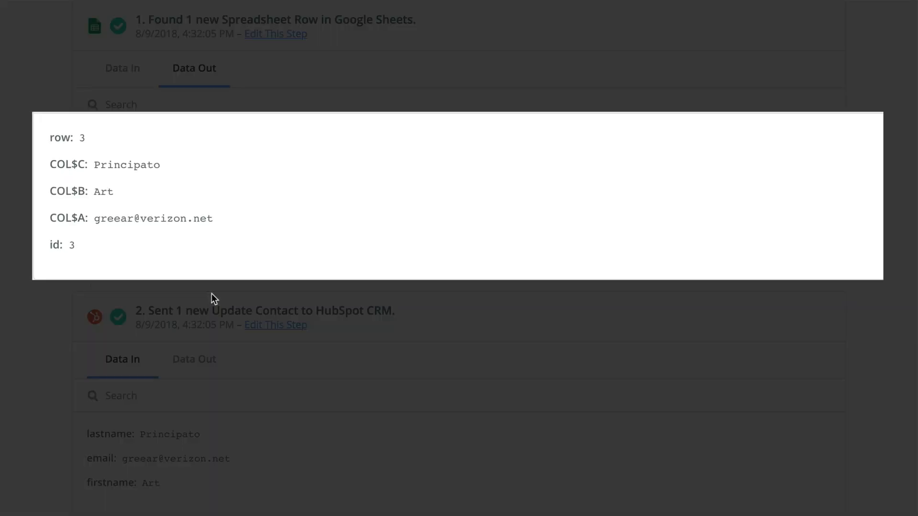
Scroll through the task details showing the spreadsheet row sent to HubSpot
scroll(down, 3)
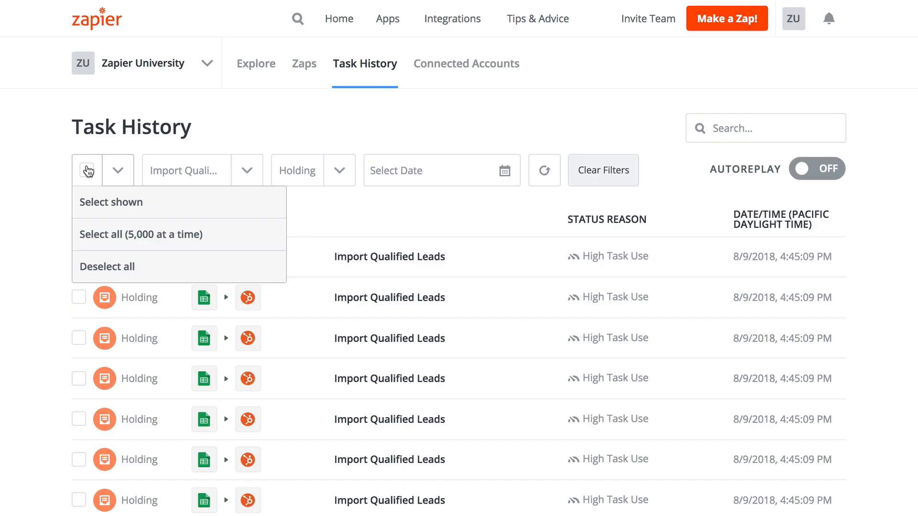
Open the bulk-select menu for the held Import Qualified Leads tasks
click(140, 234)
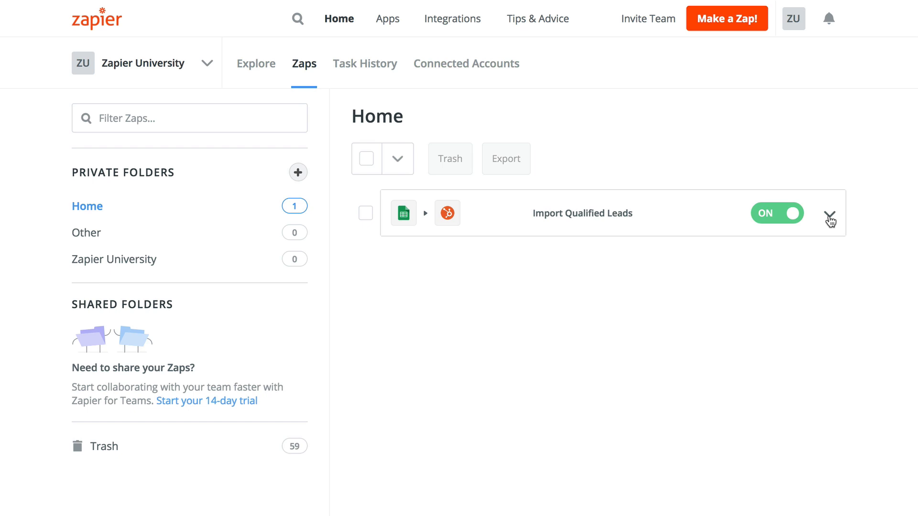
Run Import Qualified Leads manually, close the 63-item result, and open the held-task select menu
click(829, 219)
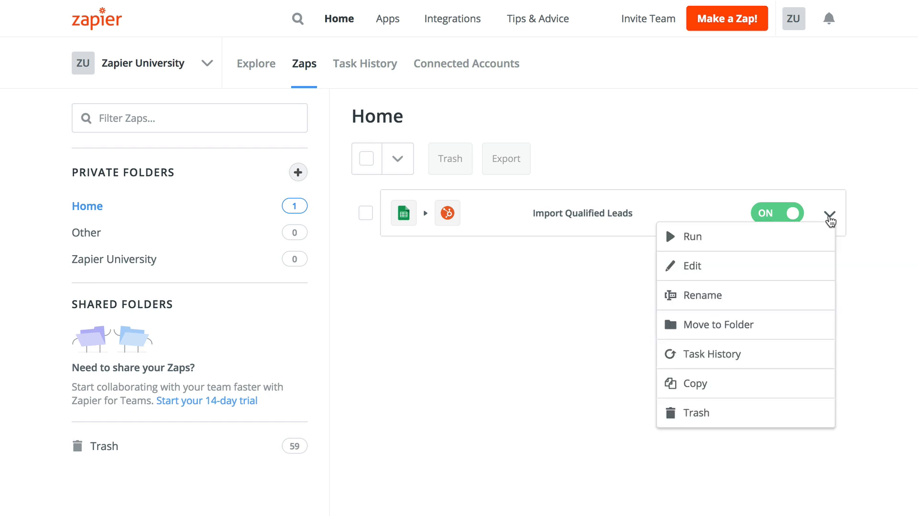
click(692, 236)
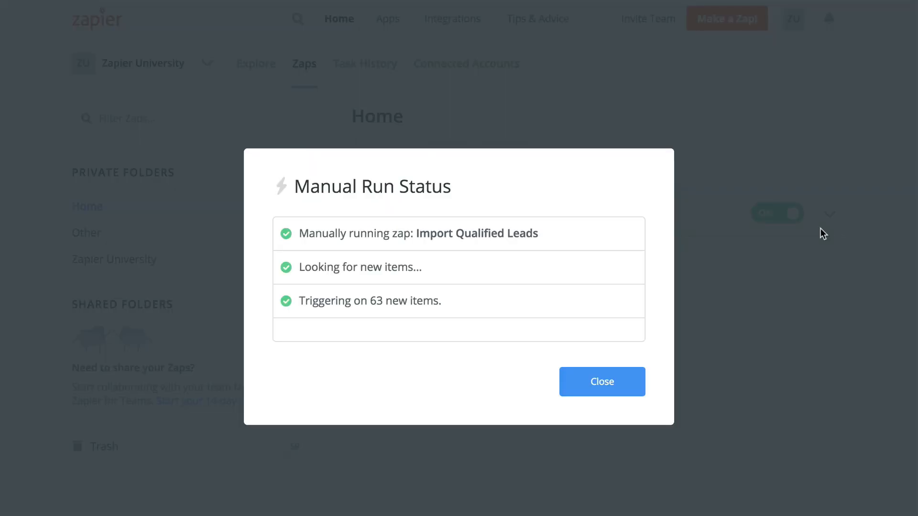
click(601, 381)
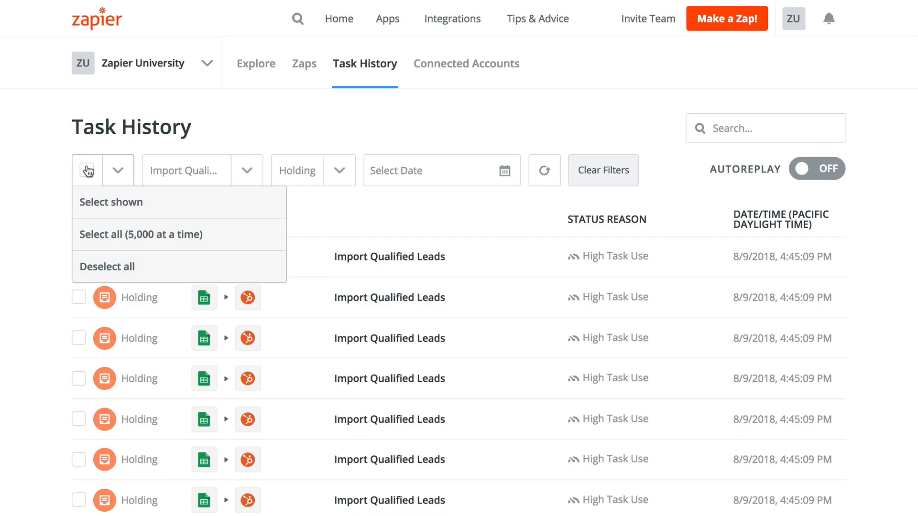
click(141, 234)
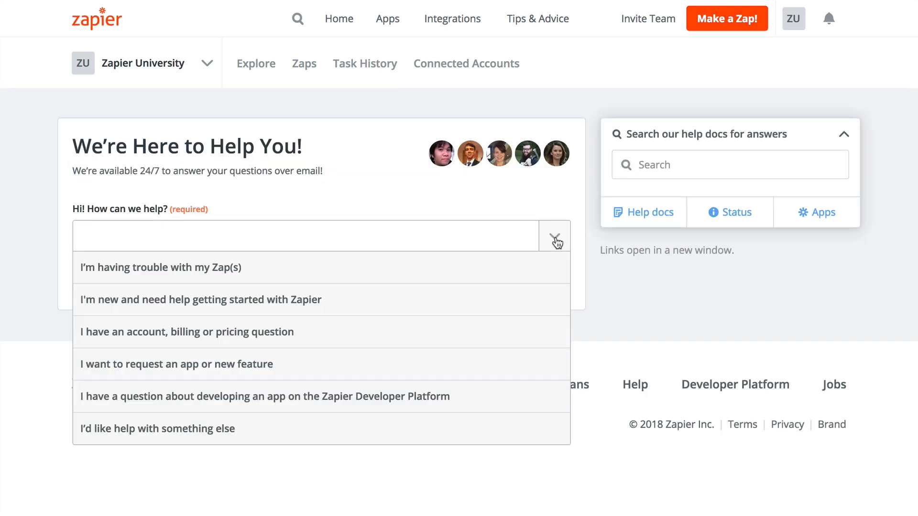
Choose 'I'd like help with something else' and type 'My workflow require' into the details
click(157, 428)
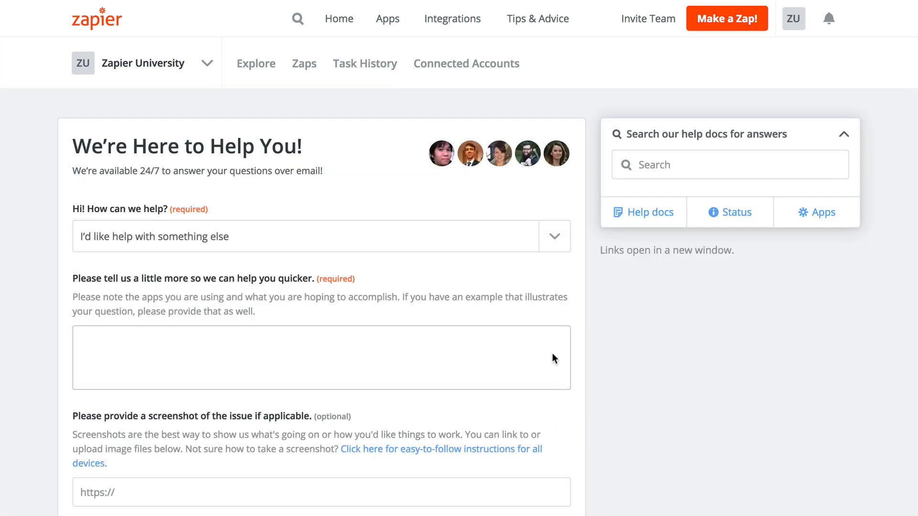
text(My workflow require)
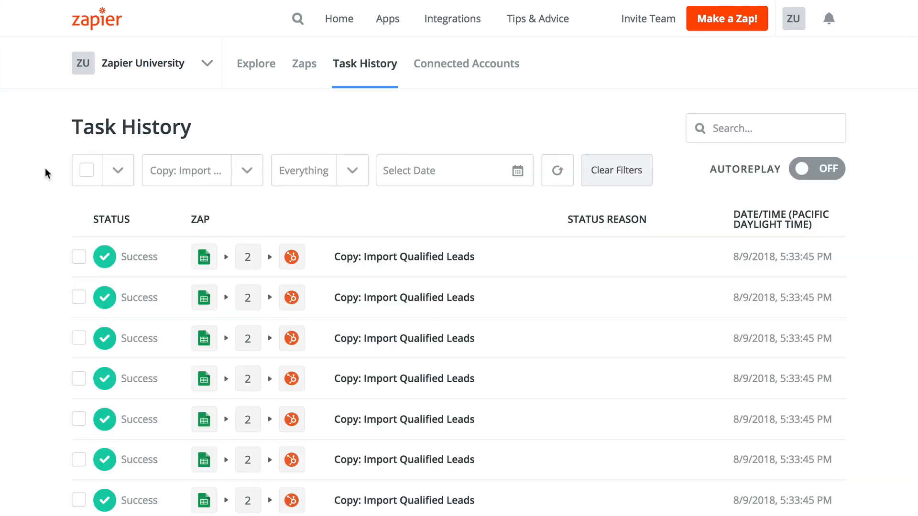
Open a successful Copy: Import Qualified Leads task and scroll through its step data
click(403, 256)
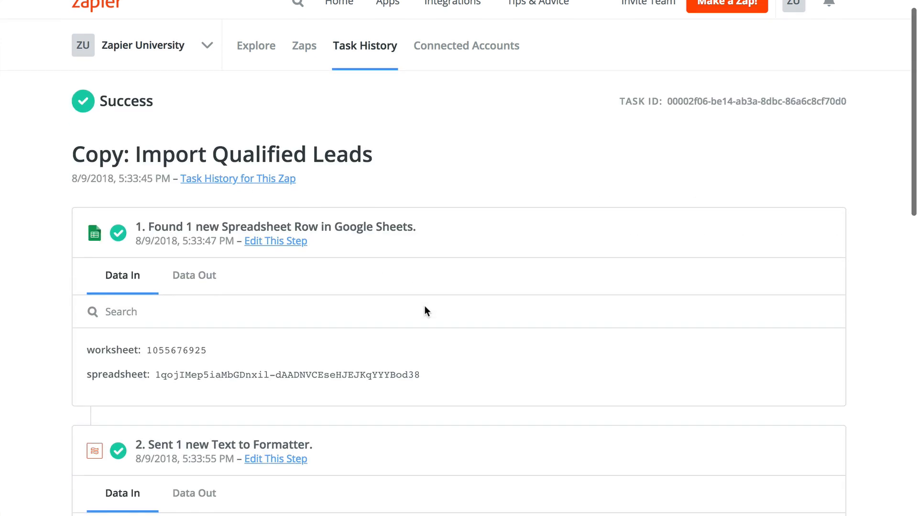
scroll(down, 3)
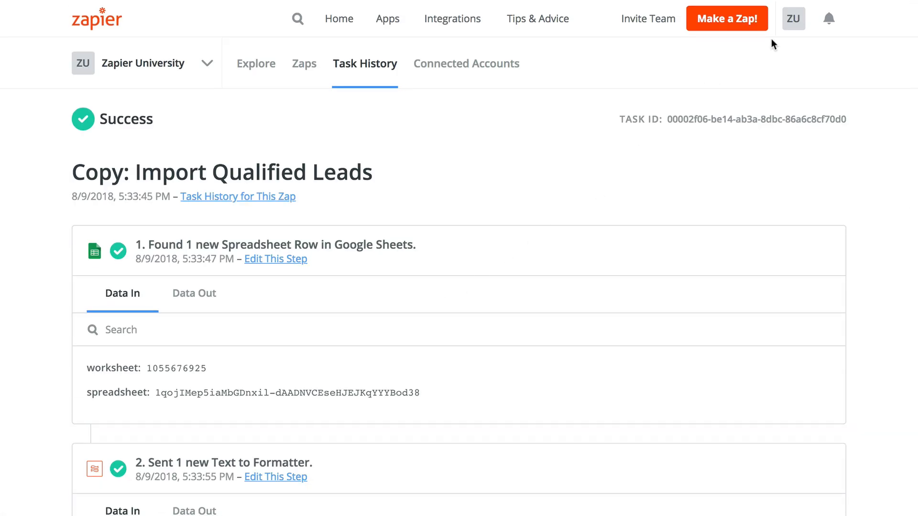
click(793, 18)
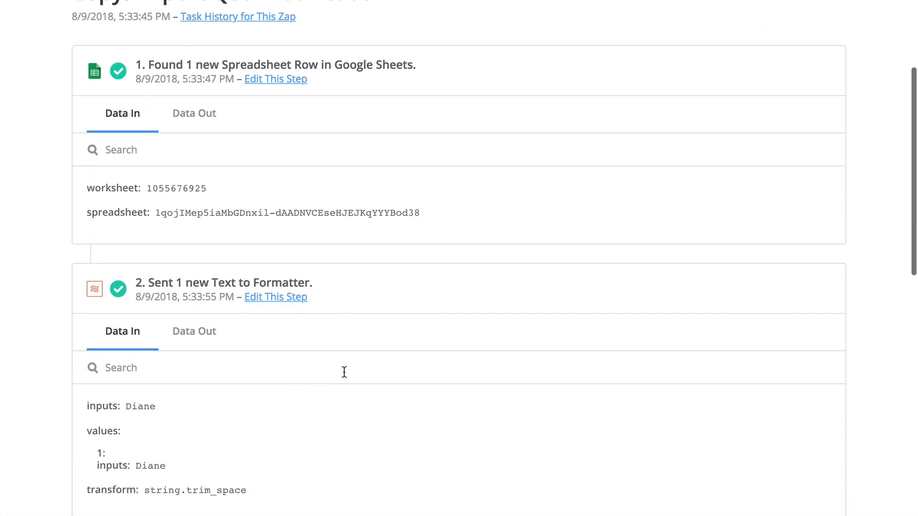
scroll(down, 3)
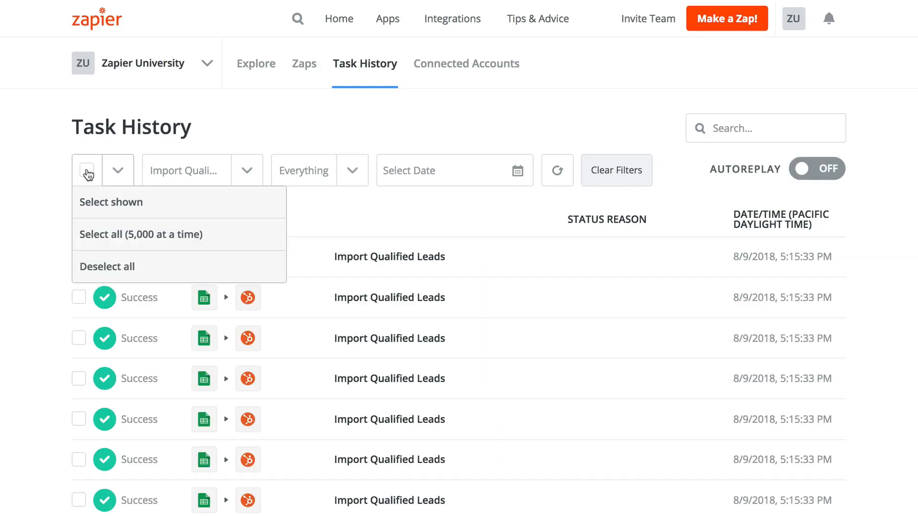
Choose Select all from the checkbox menu to select all 243 tasks
click(140, 234)
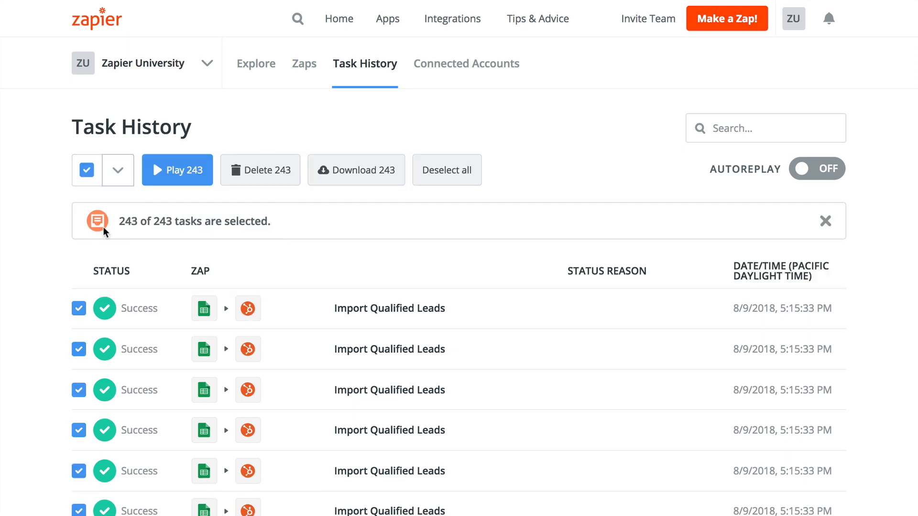
click(356, 170)
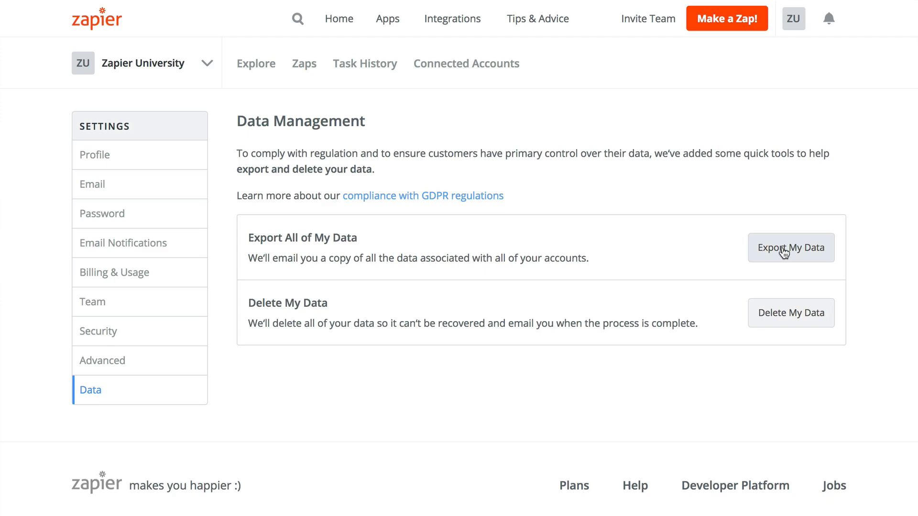
Click Export My Data in the Data Management settings
click(790, 248)
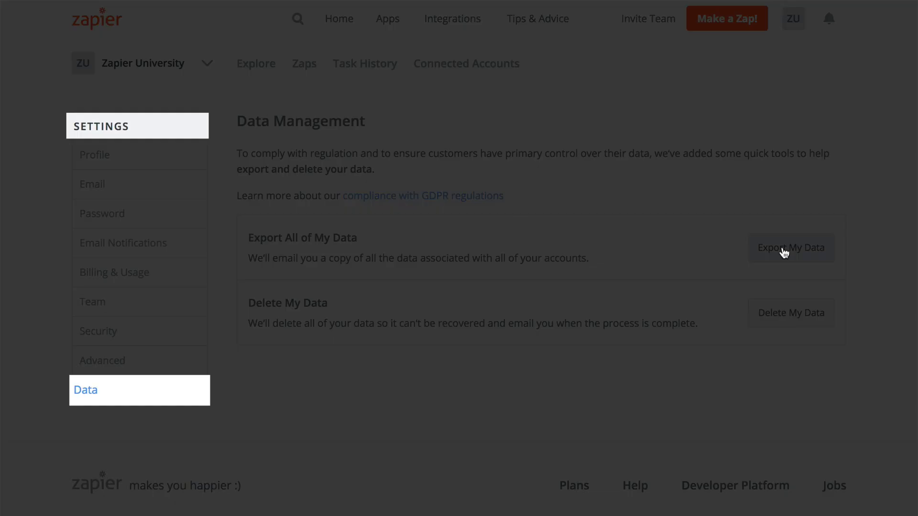
click(789, 247)
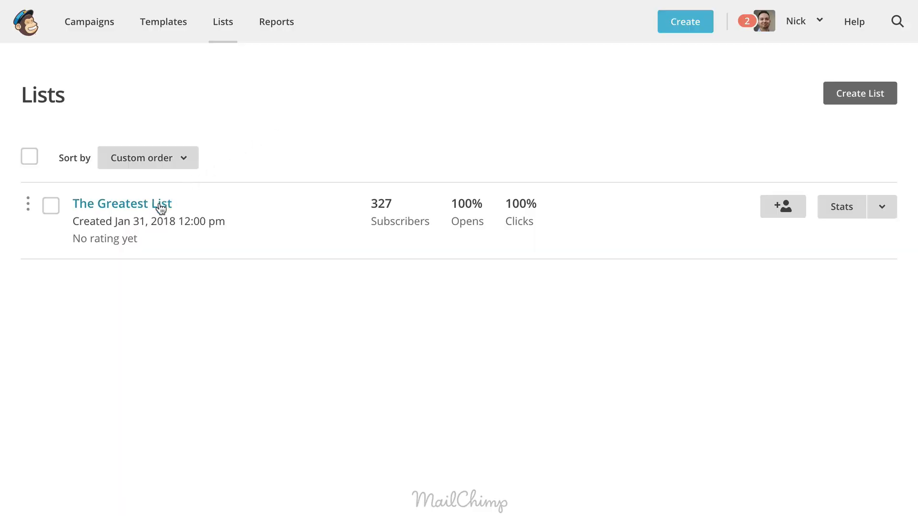
Export The Greatest List's contacts, showing the 327-contact CSV member export
click(121, 203)
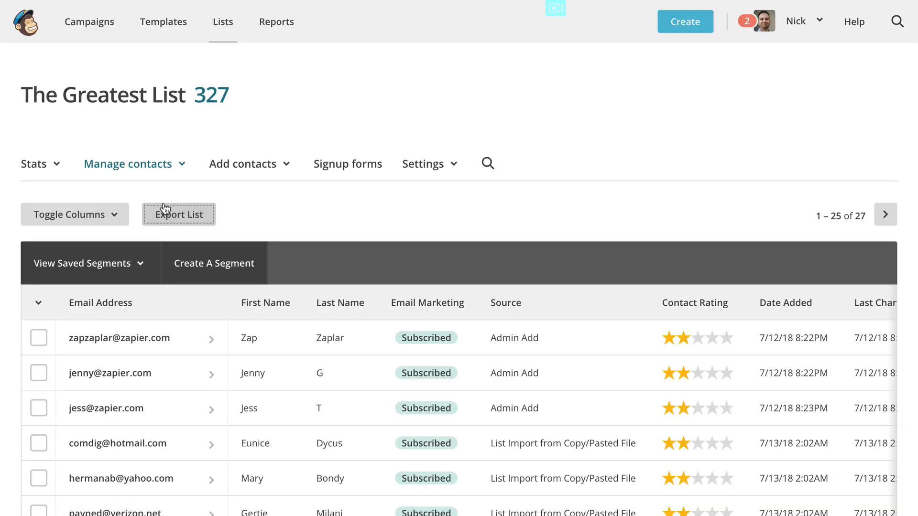
click(178, 213)
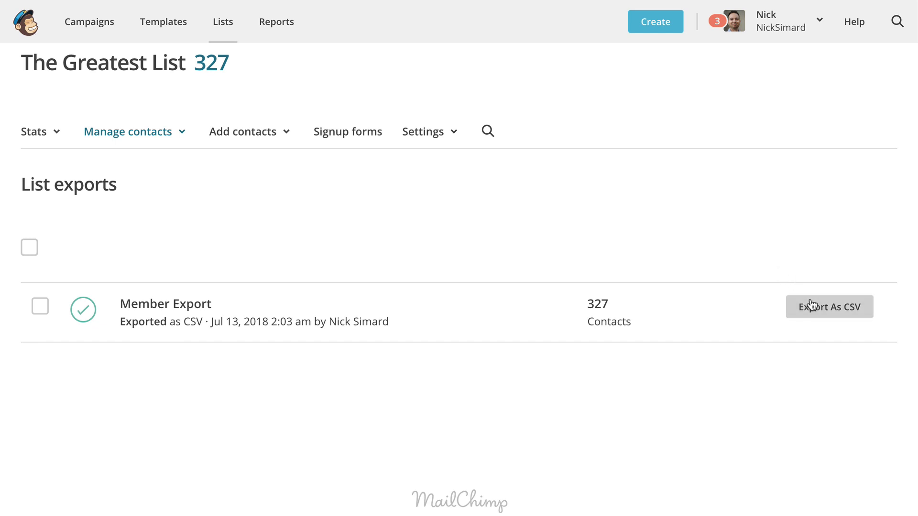